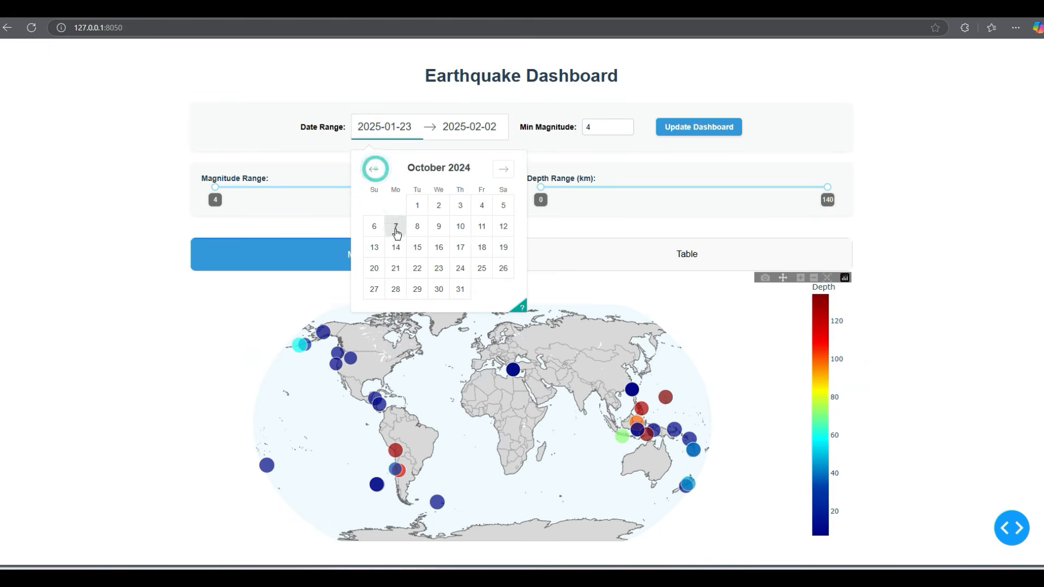
Set the date range from 2024-10-15 to 2025-01-09 and the minimum magnitude to 3.
click(416, 247)
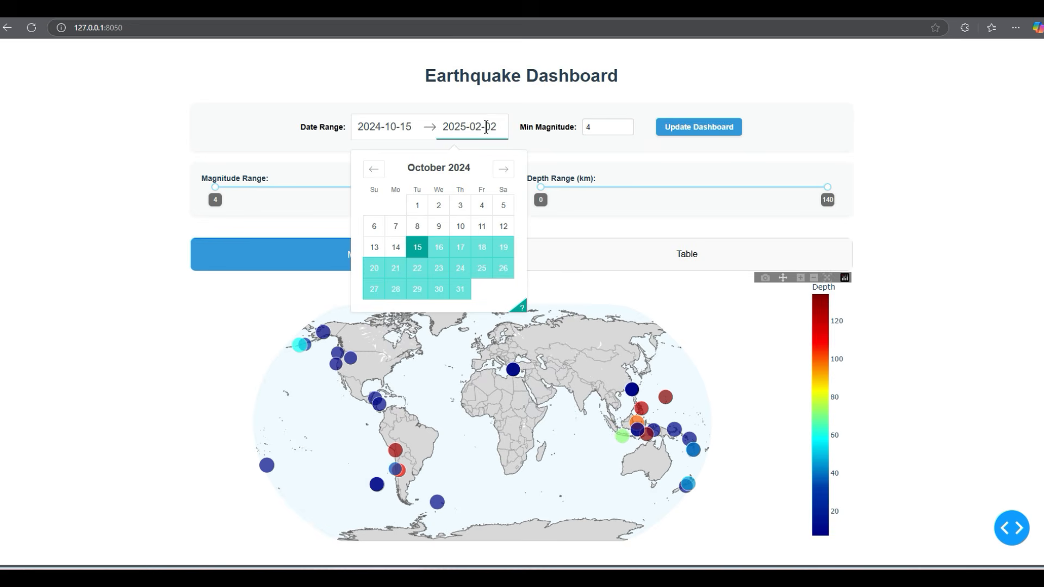
click(502, 168)
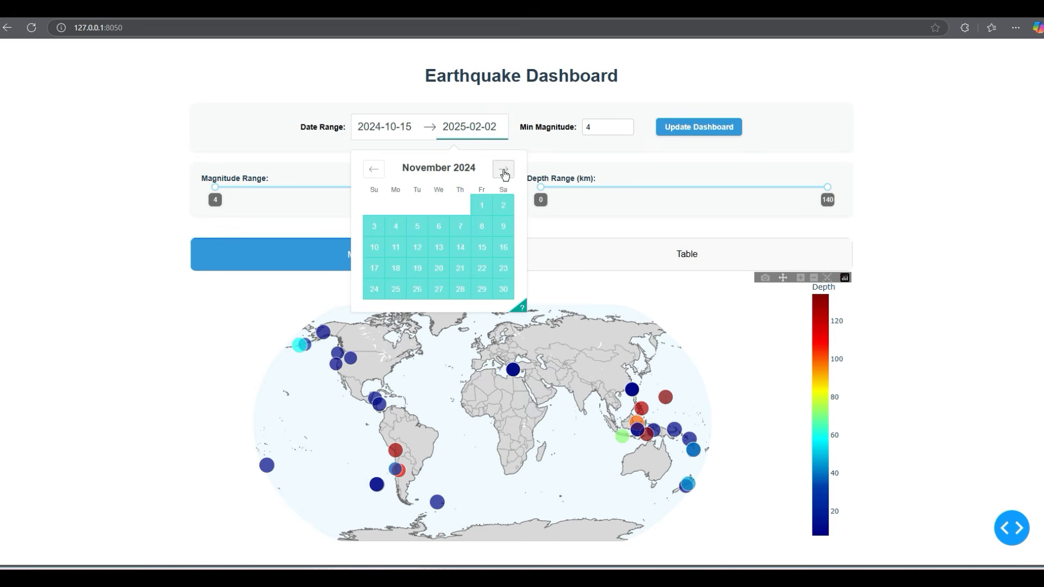
click(502, 170)
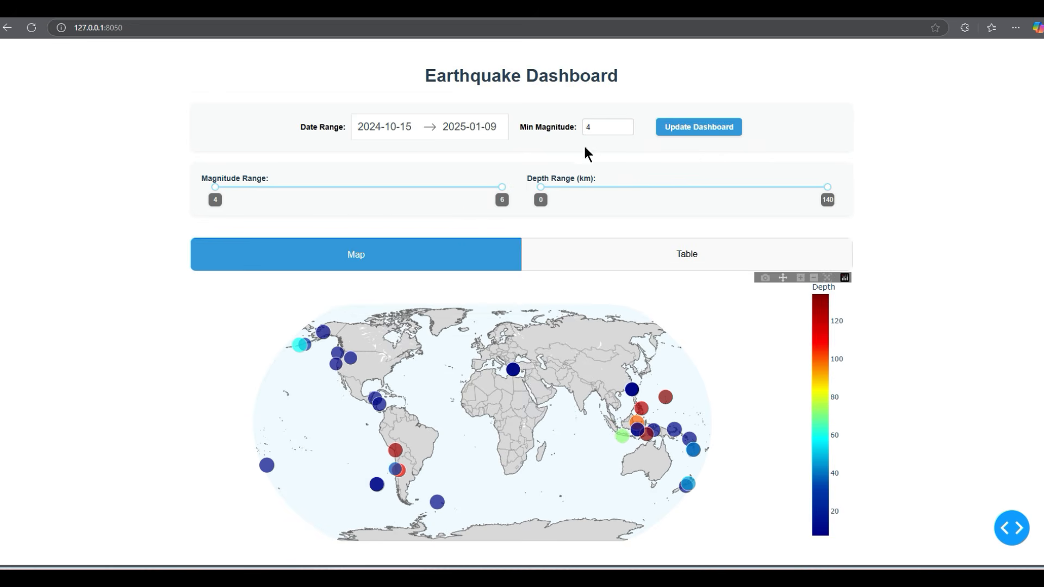
click(605, 126)
text(3)
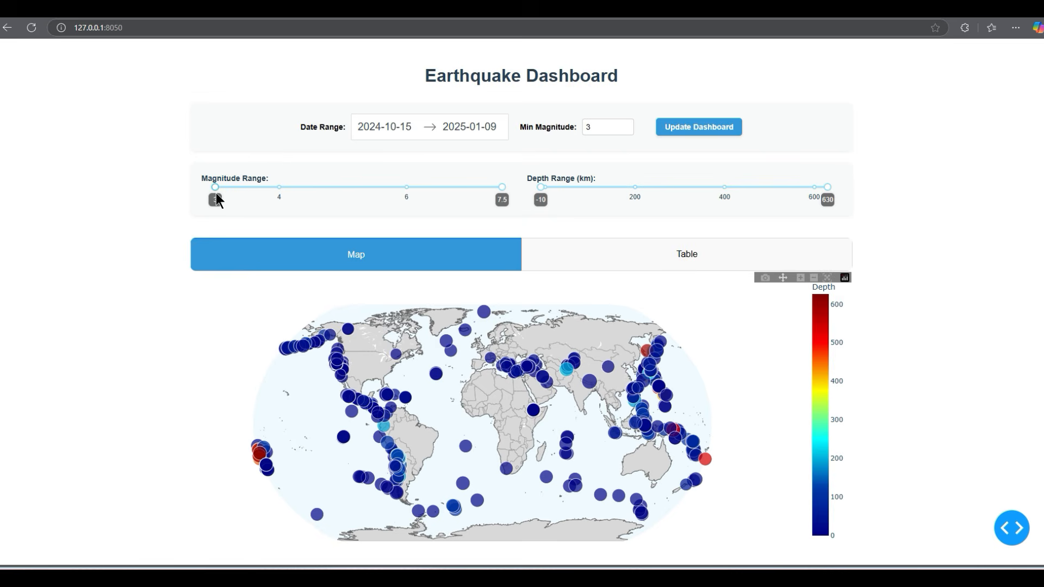
Narrow the Magnitude Range slider to between 4.3 and 6.8.
drag(215, 187, 285, 187)
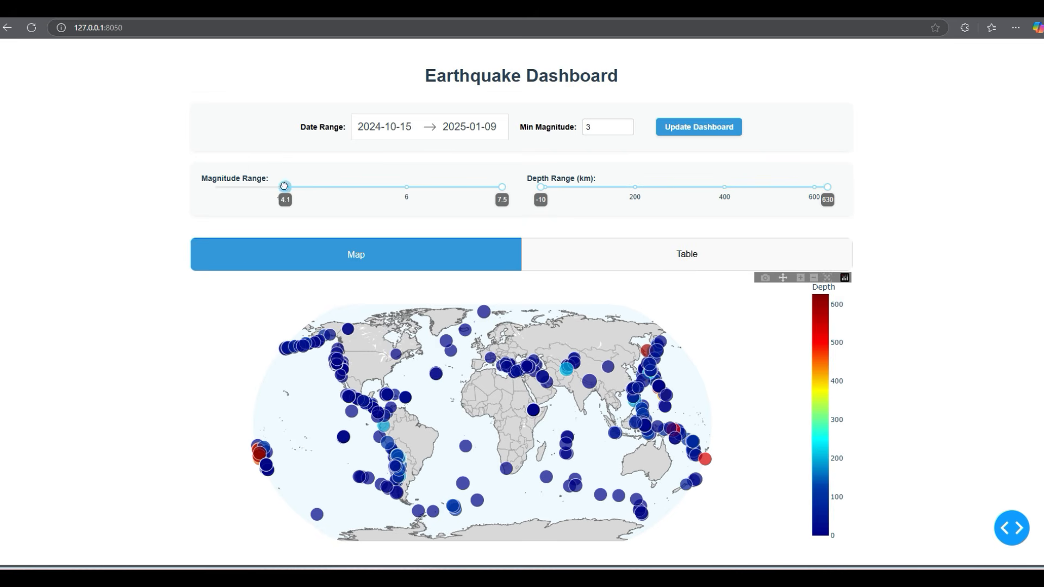
drag(285, 186, 298, 186)
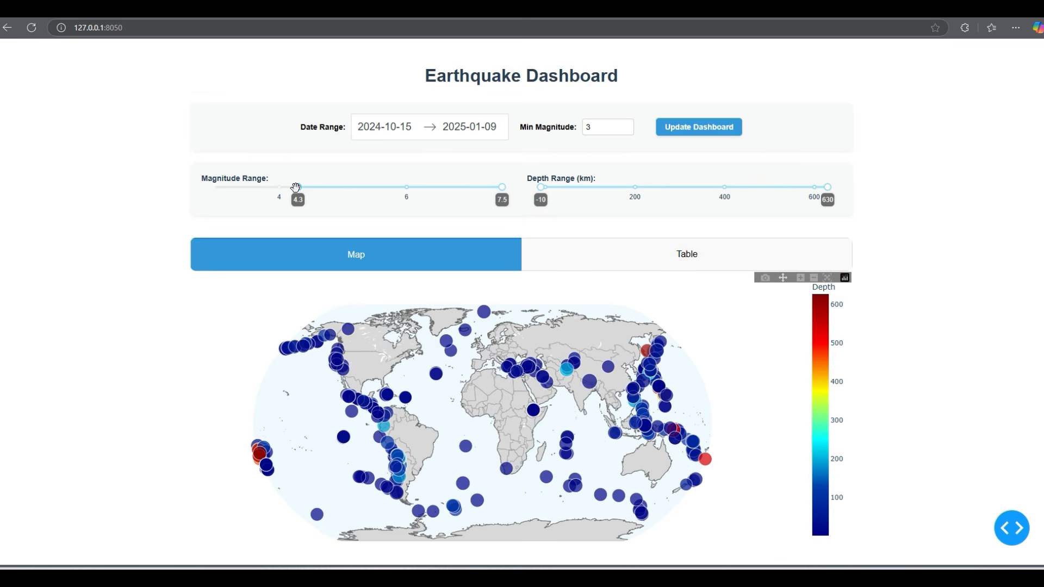
drag(501, 186, 457, 186)
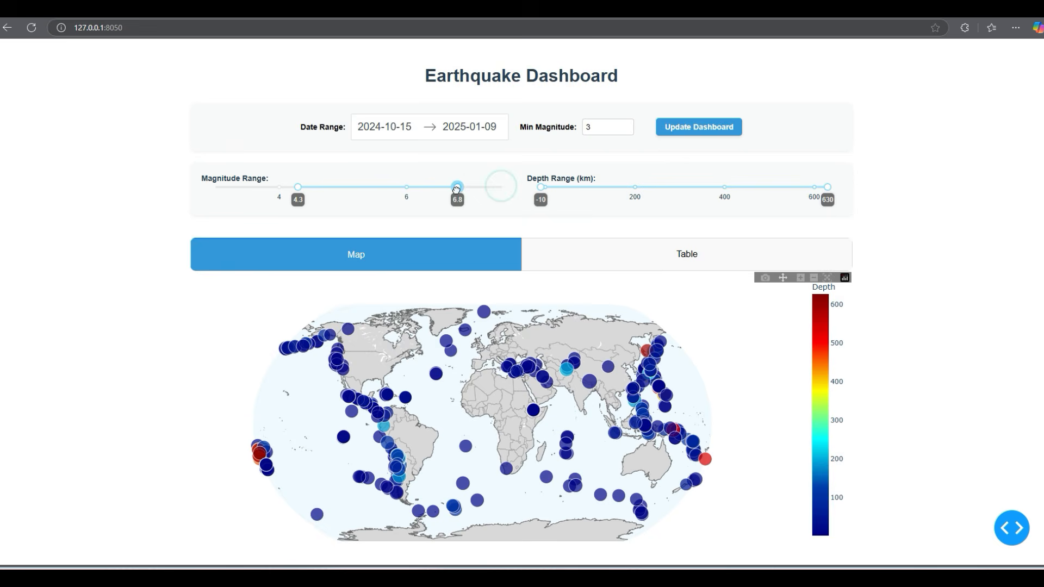
drag(457, 187, 450, 187)
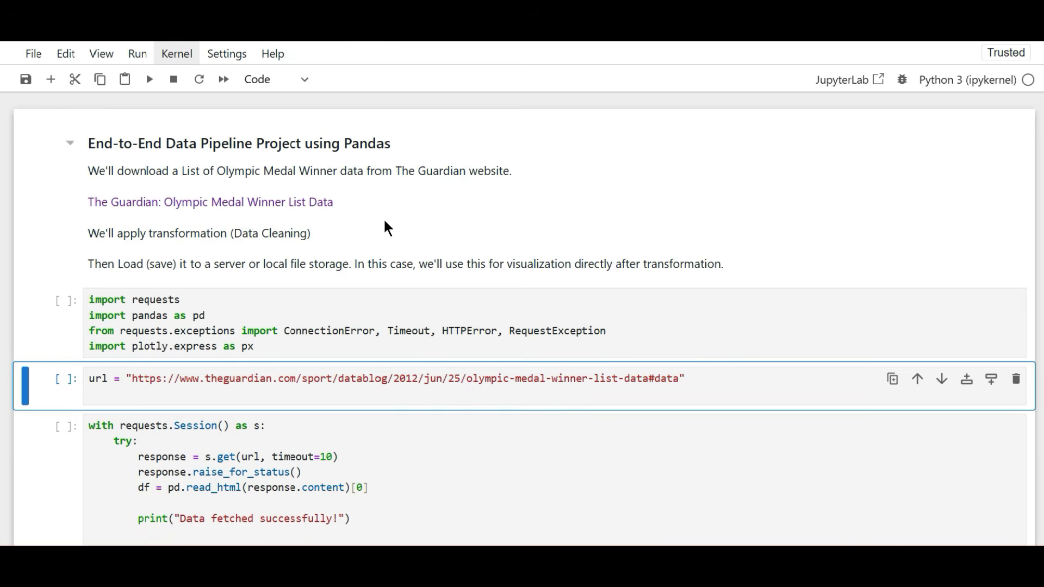
mouse_move(290, 220)
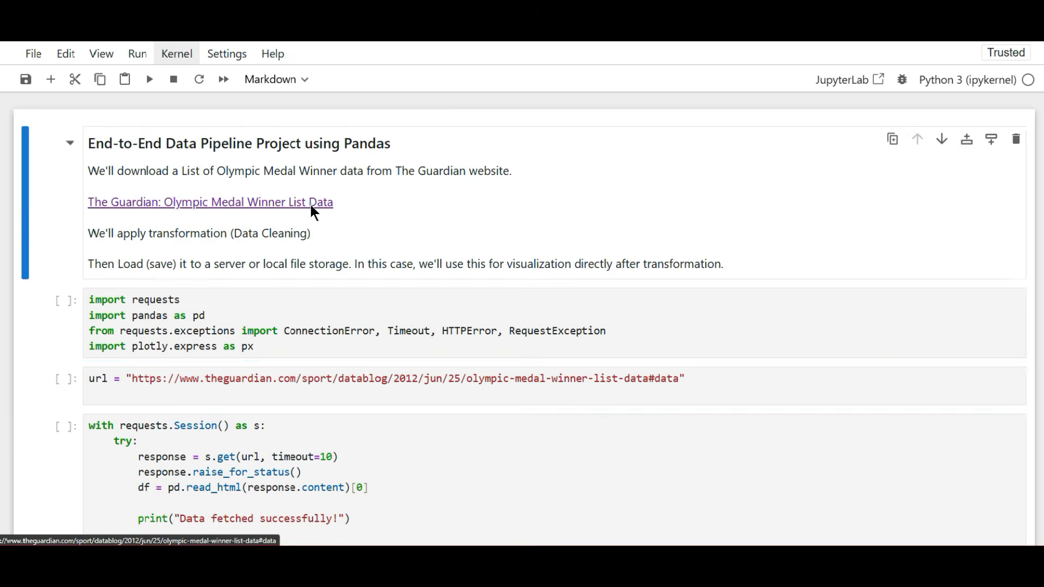
Execute the imports cell and the Guardian Olympic medal data URL cell.
click(209, 202)
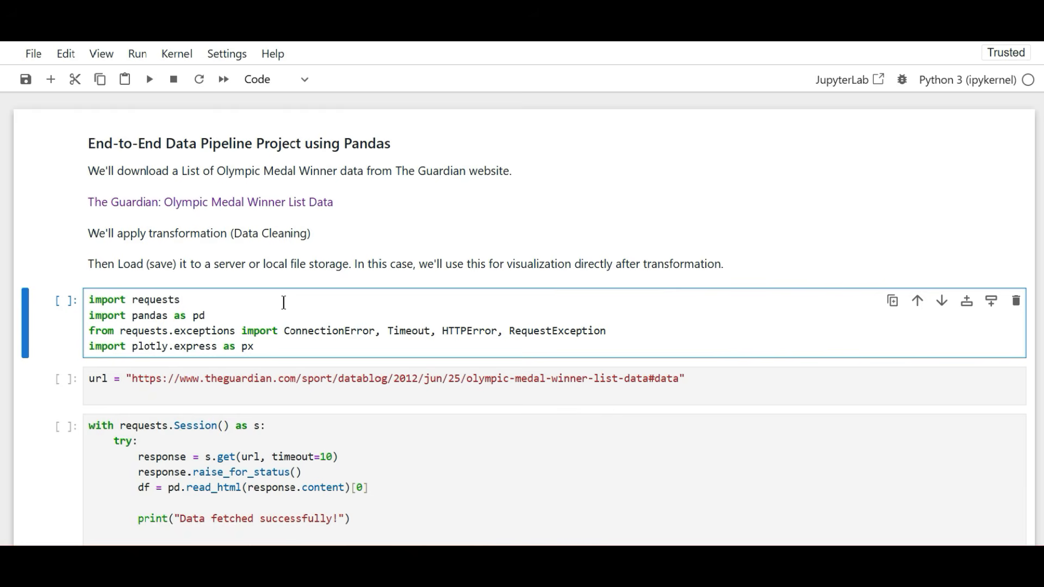
click(180, 300)
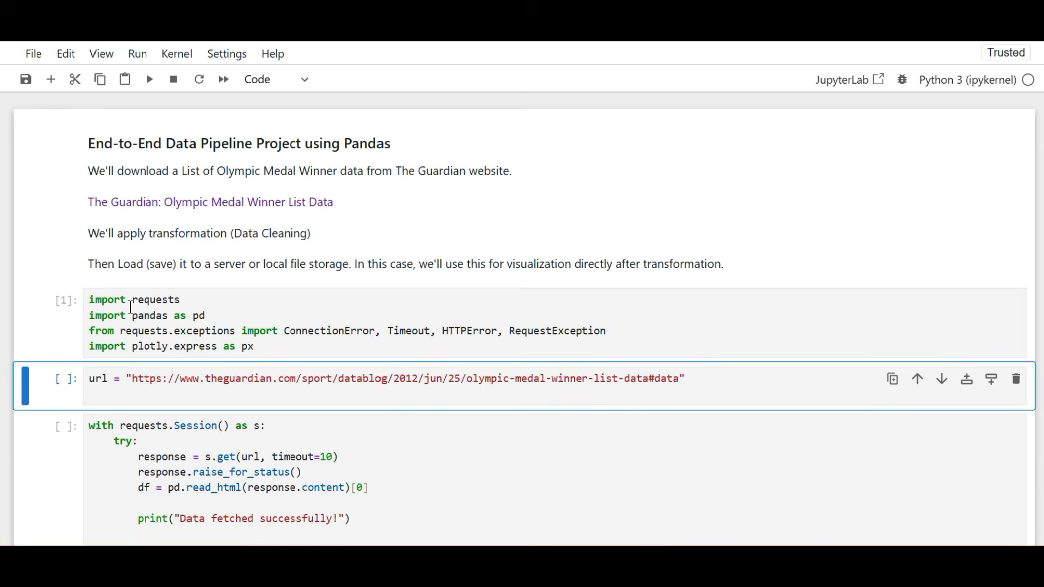
mouse_move(149, 316)
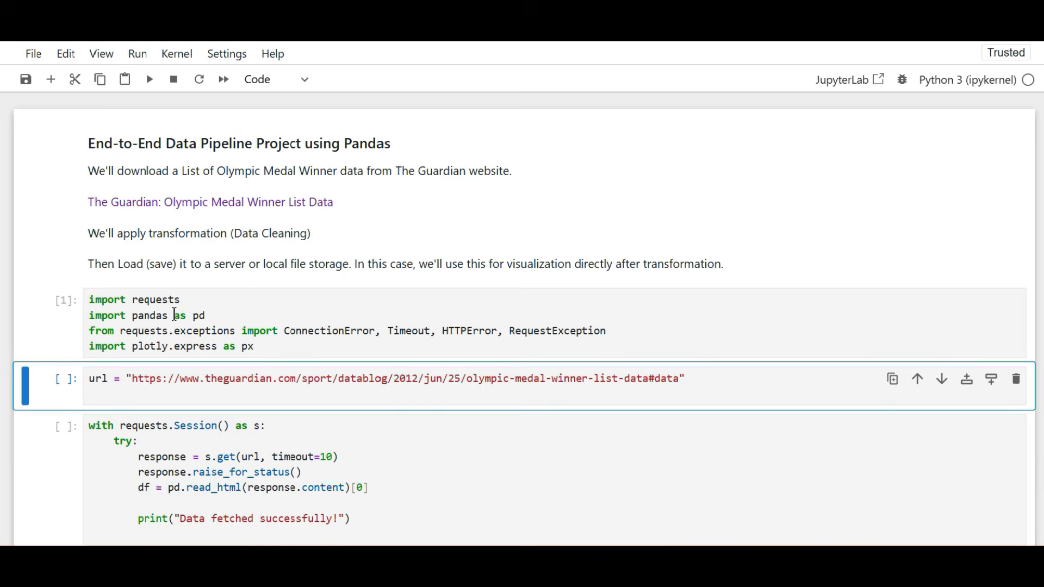
mouse_move(169, 358)
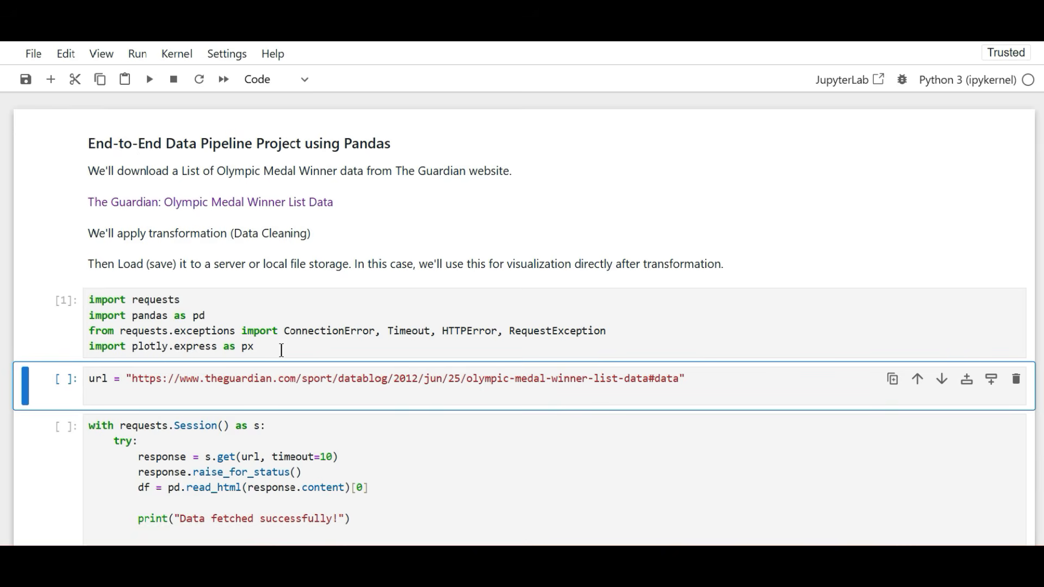
click(113, 393)
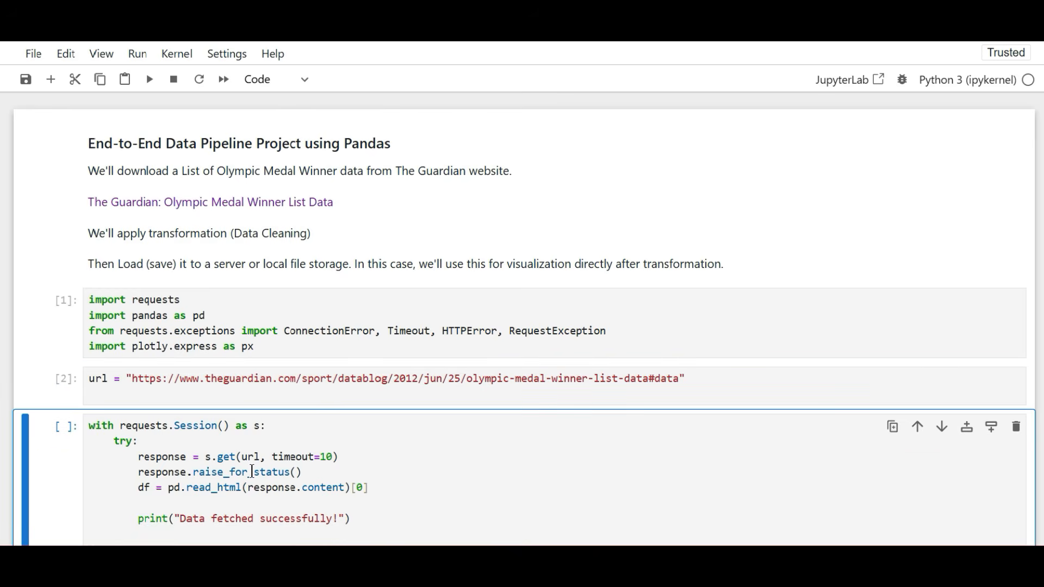
Inspect the fetched medal table of 302 rows ending with the SOURCE: IOC row.
scroll(down, 3)
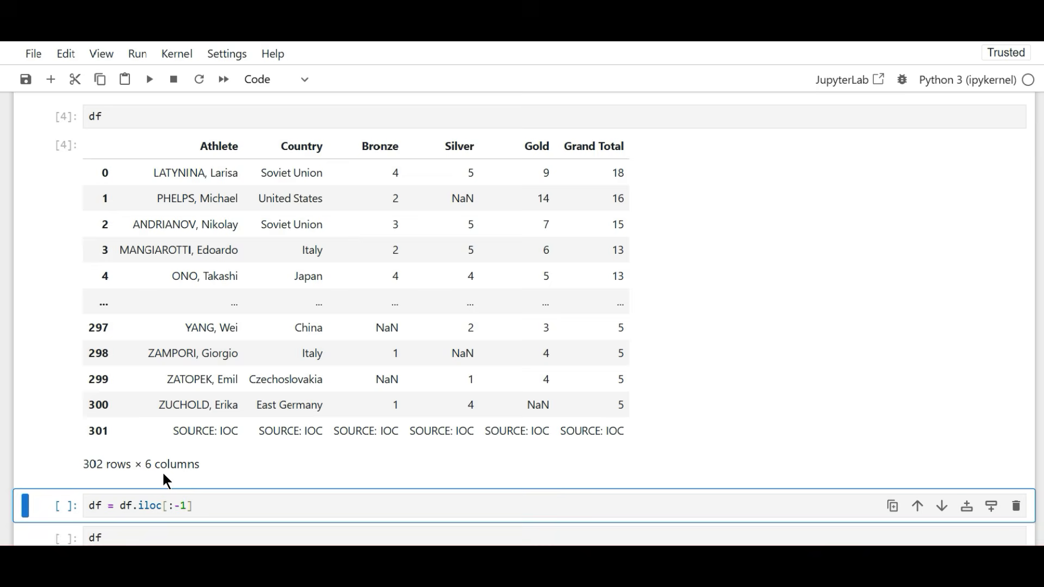
mouse_move(92, 451)
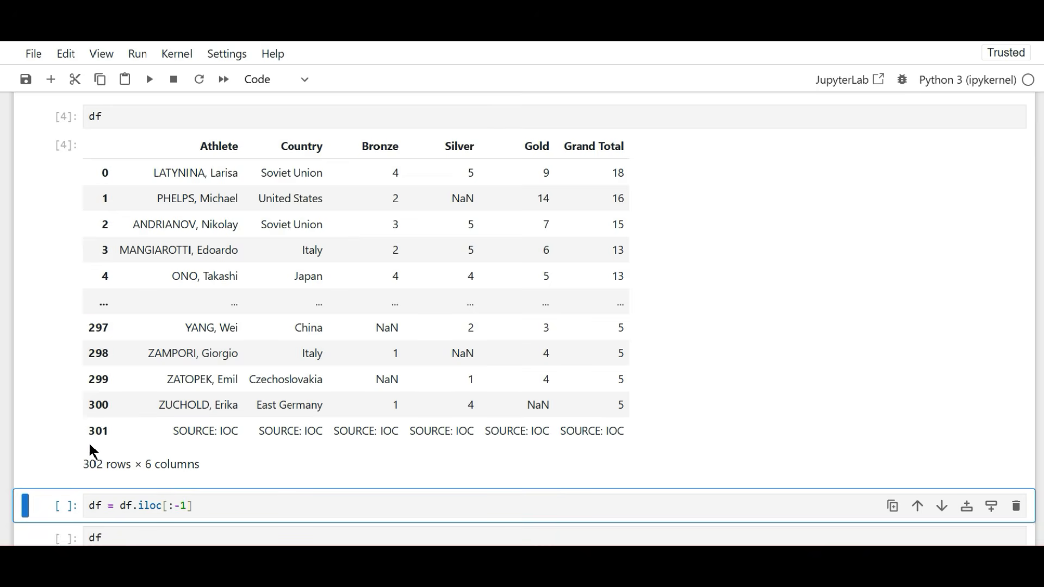
mouse_move(430, 455)
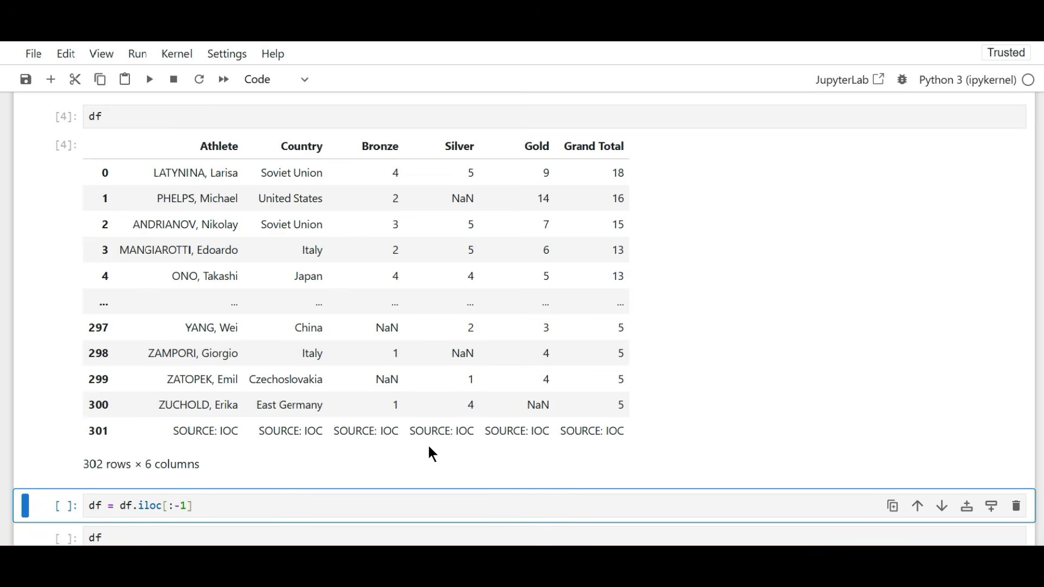
mouse_move(481, 395)
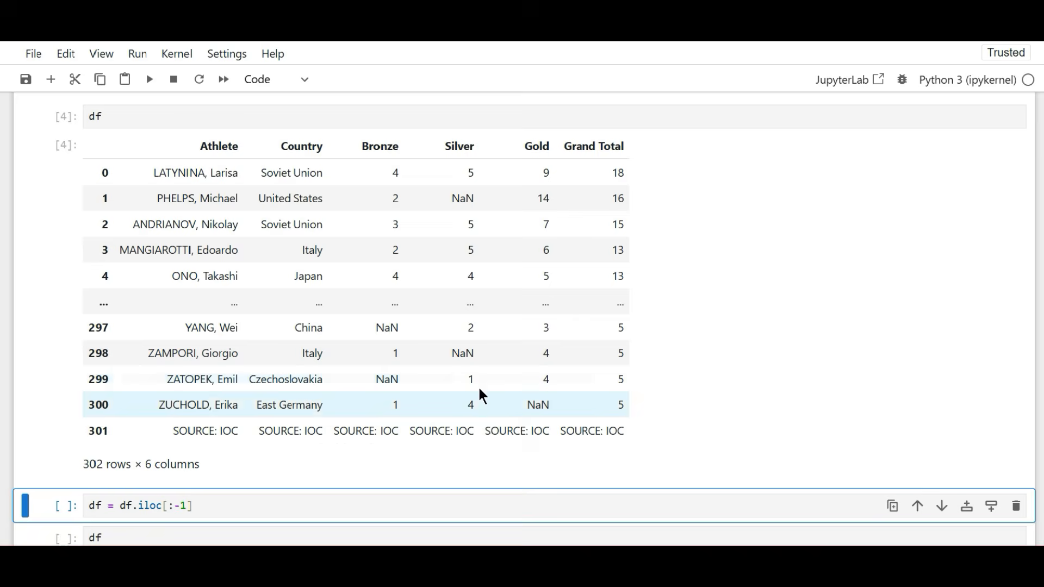
mouse_move(462, 353)
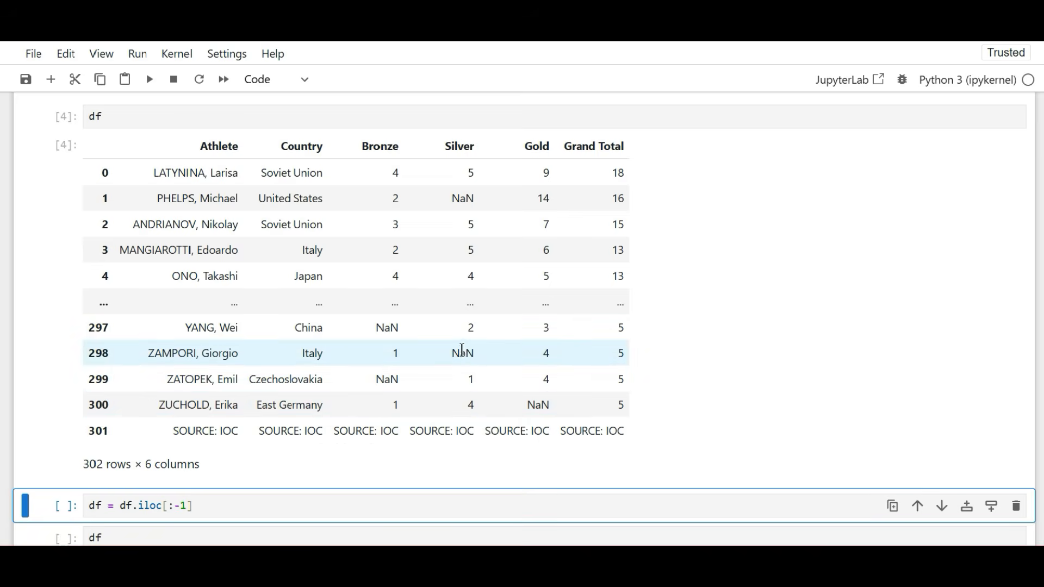
mouse_move(476, 366)
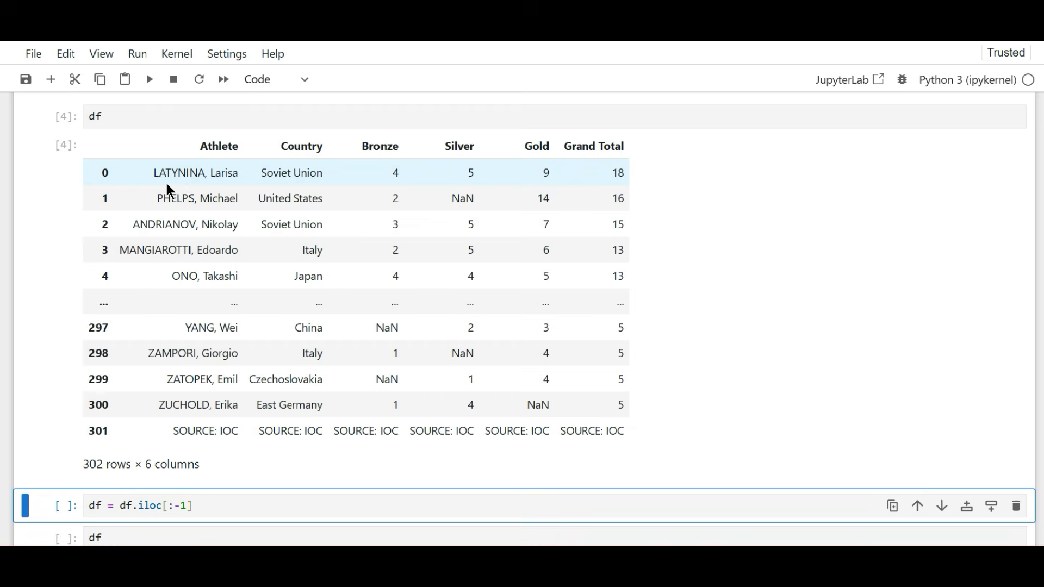
mouse_move(227, 189)
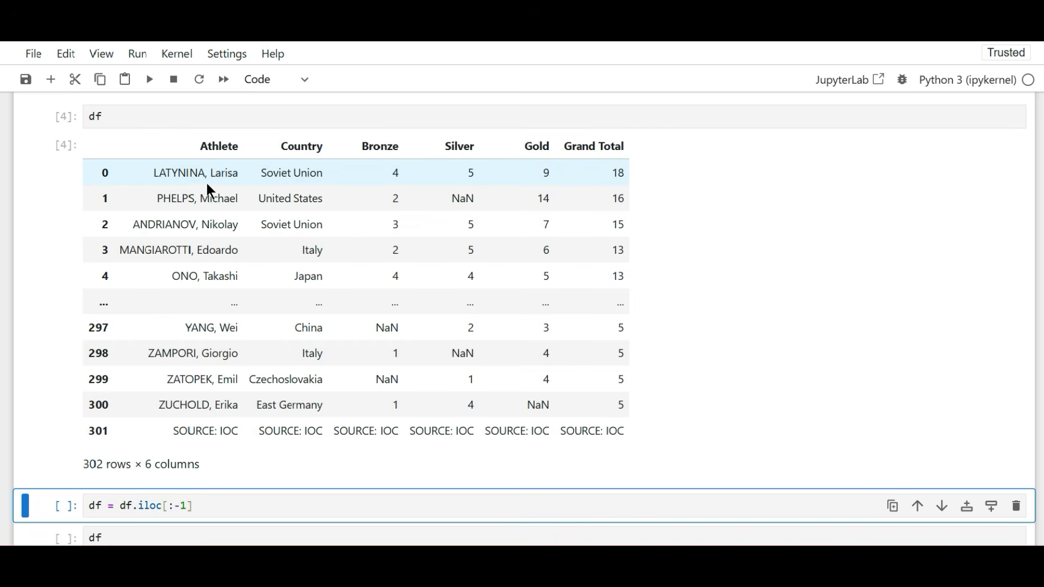
mouse_move(132, 191)
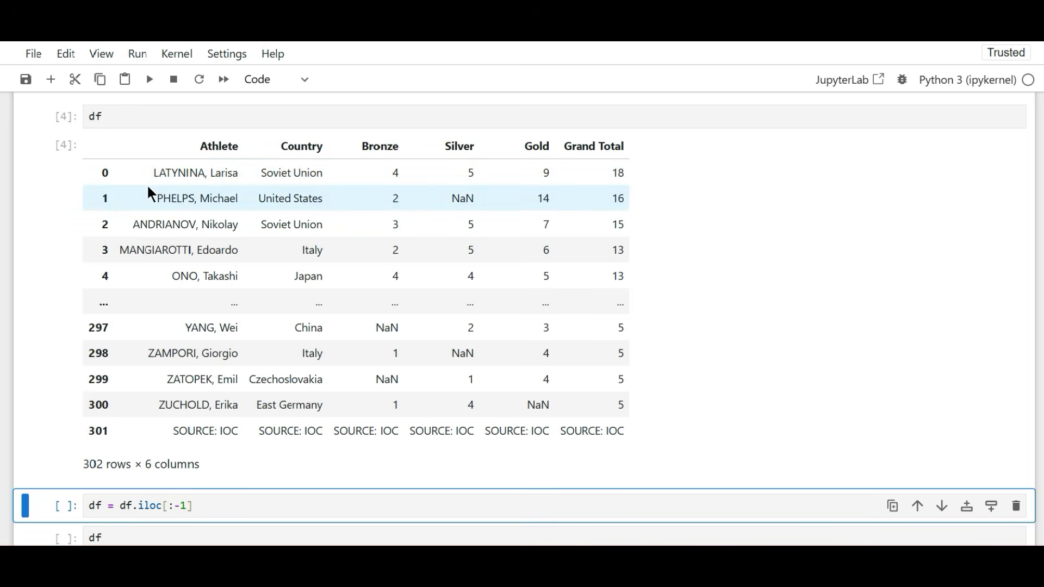
mouse_move(191, 197)
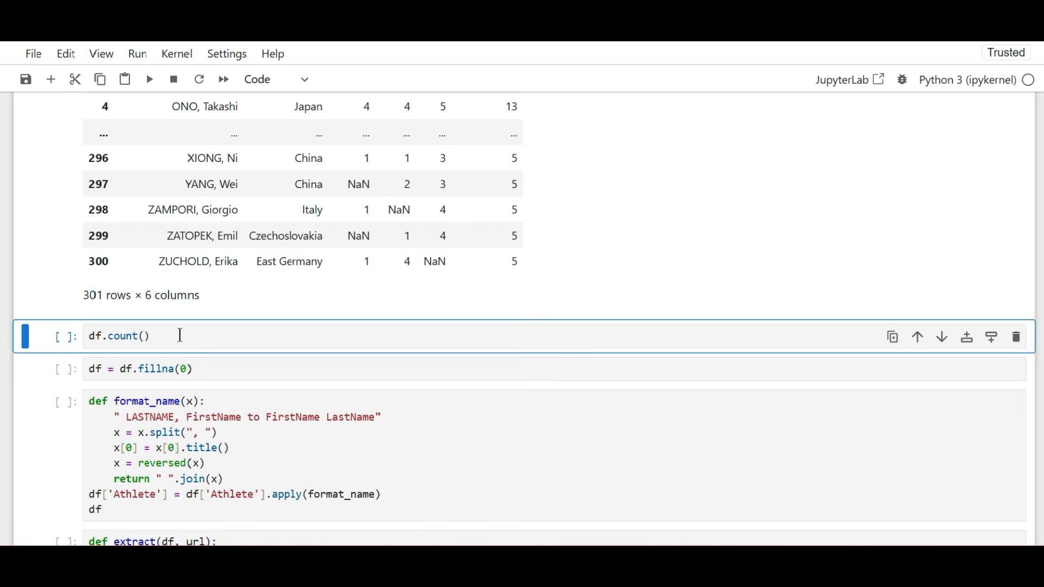
Run df.count() and review the zero-filled, name-reformatted 301-row table.
click(141, 336)
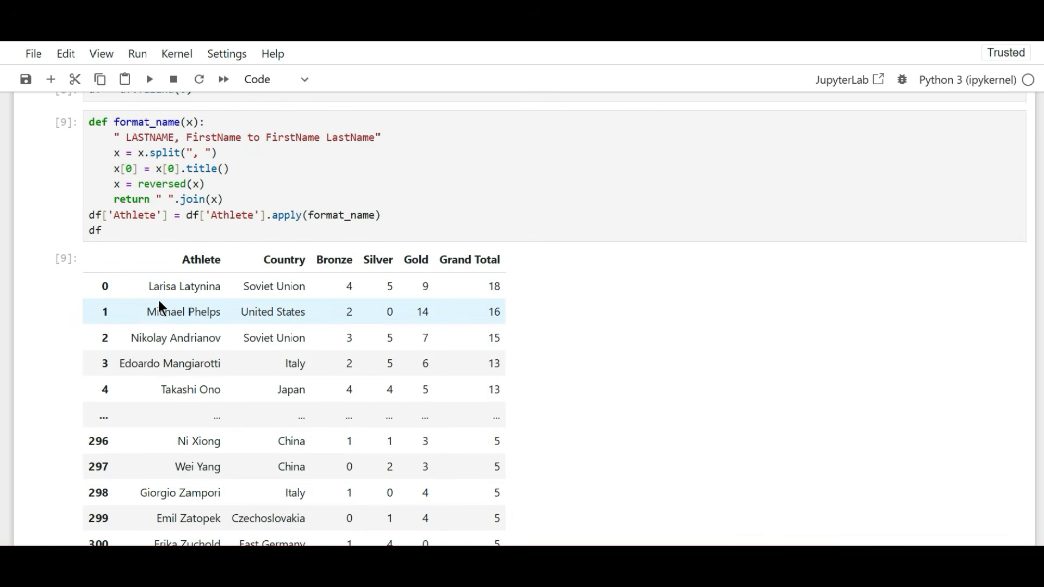
mouse_move(205, 308)
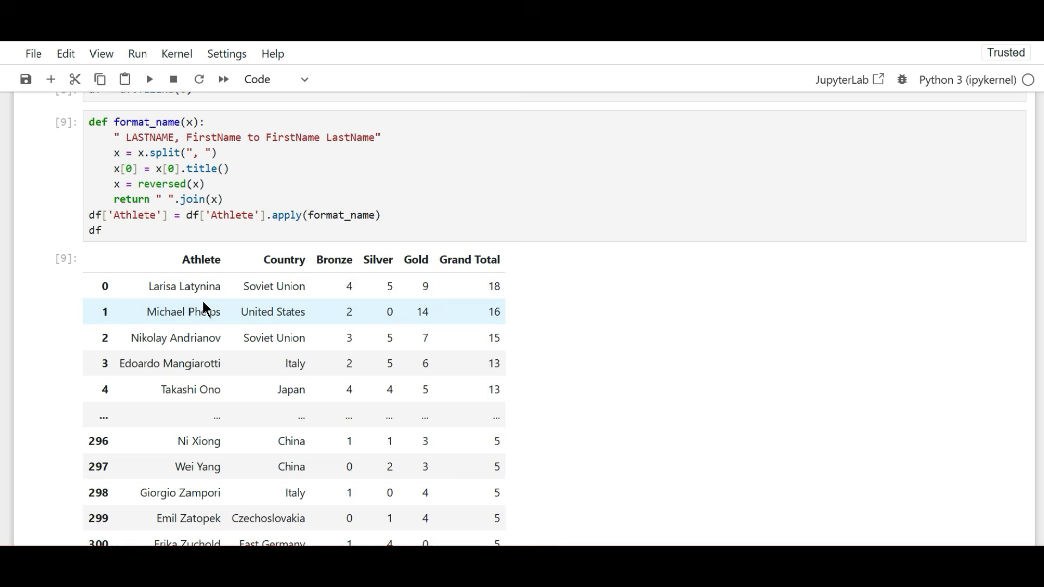
scroll(down, 3)
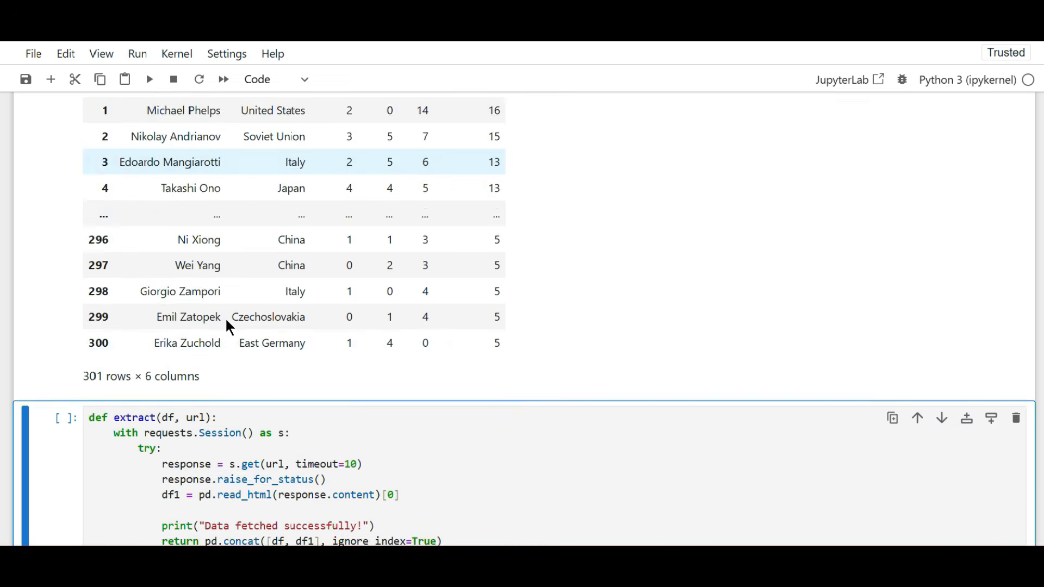
Scroll through the extract(df, url) function with its request error handling.
scroll(down, 3)
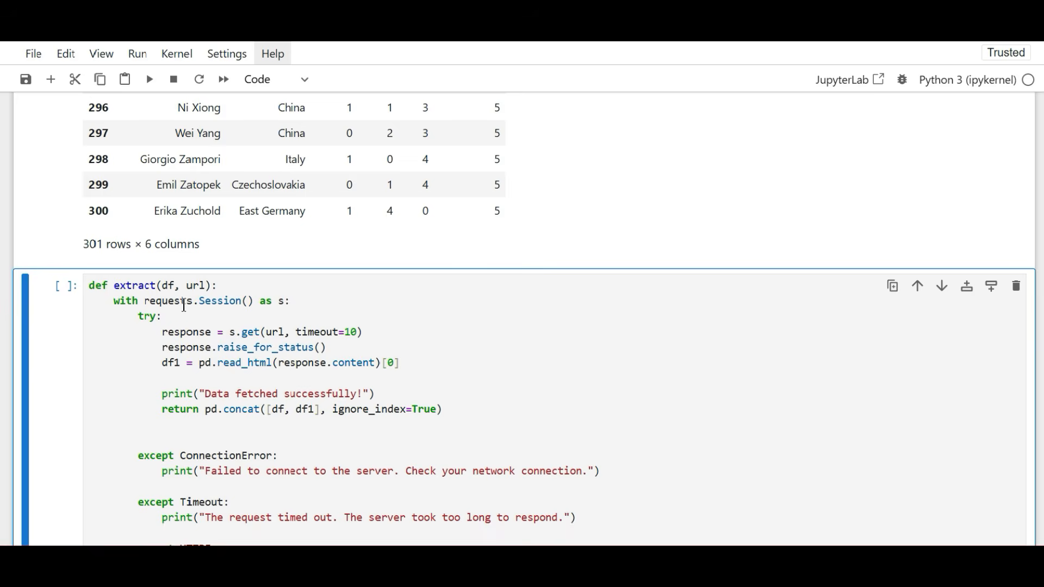
mouse_move(173, 289)
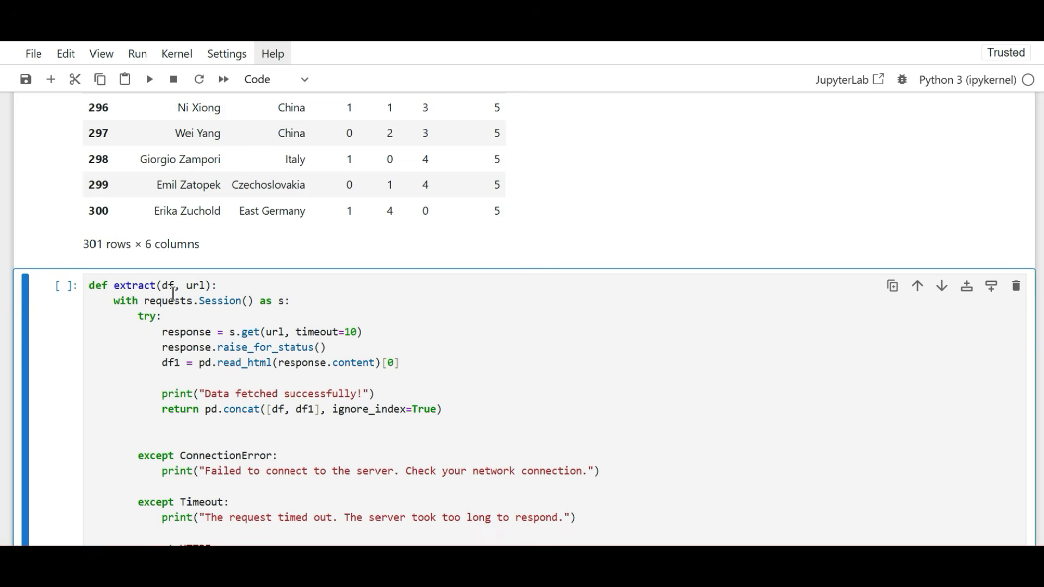
scroll(down, 3)
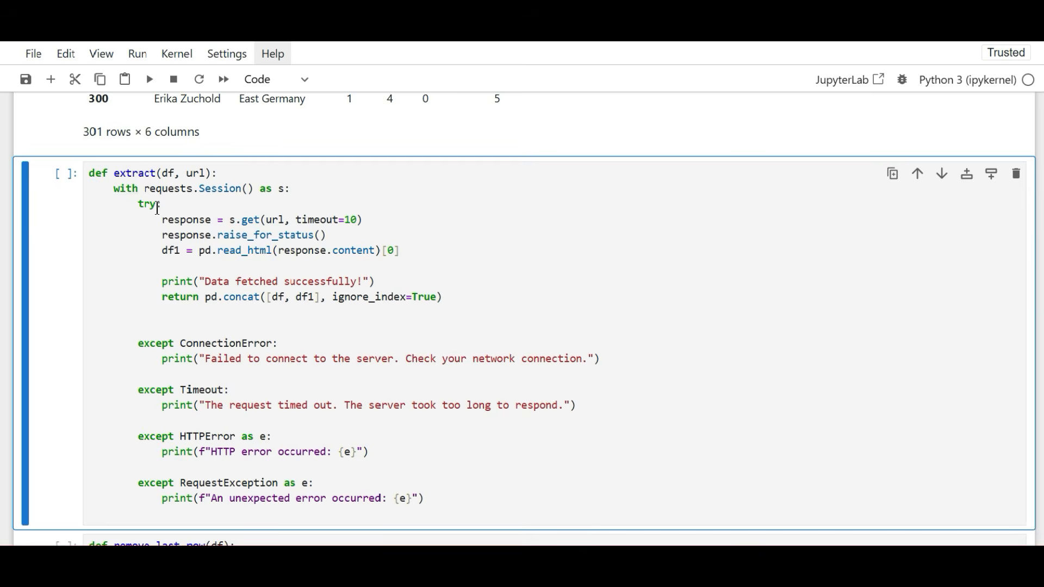
Scroll to the remove_last_row, fill_missing_with_zeros, update_name_formatting and load functions.
scroll(down, 3)
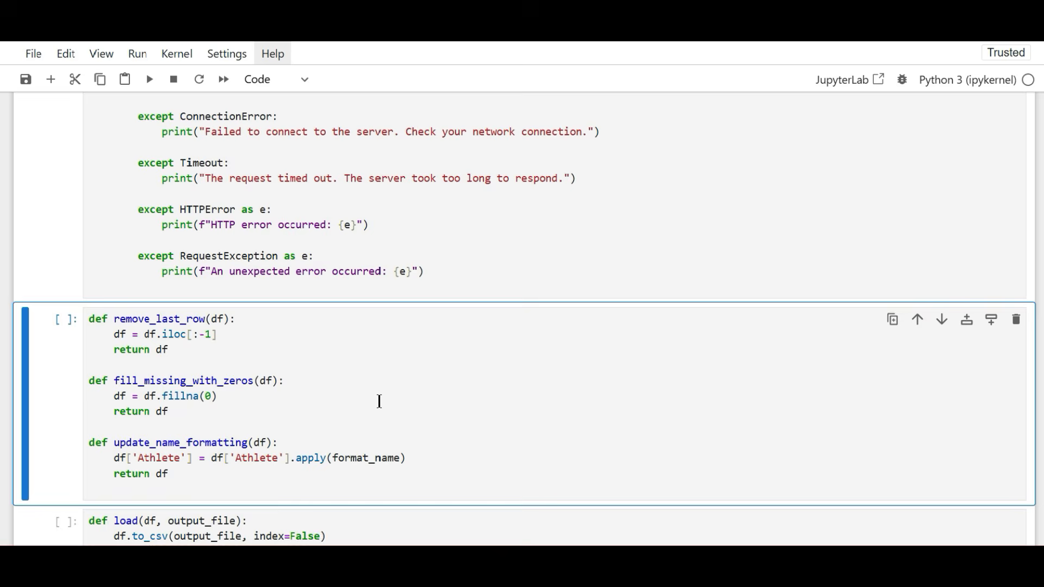
mouse_move(370, 375)
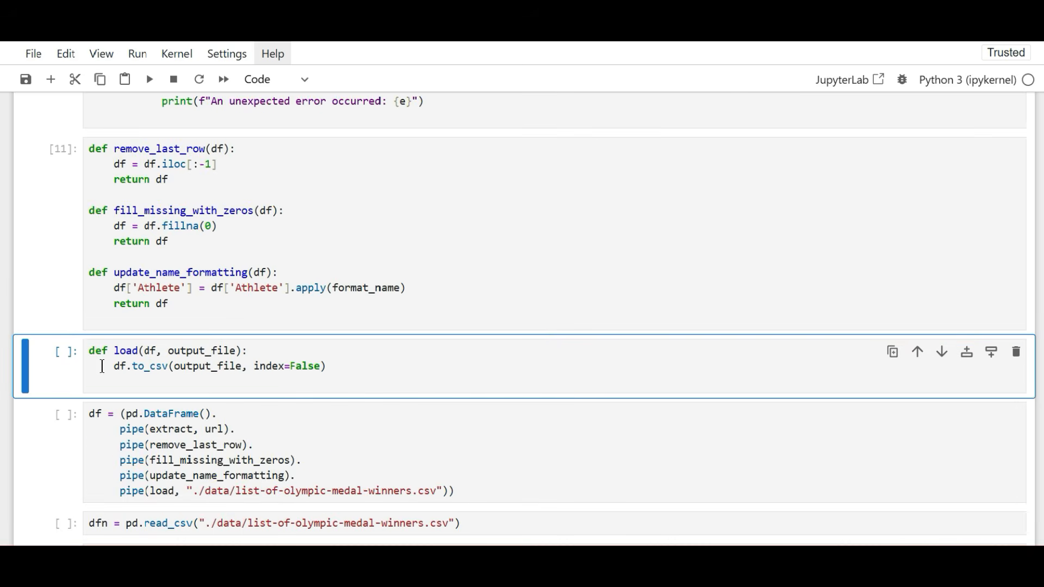
mouse_move(161, 379)
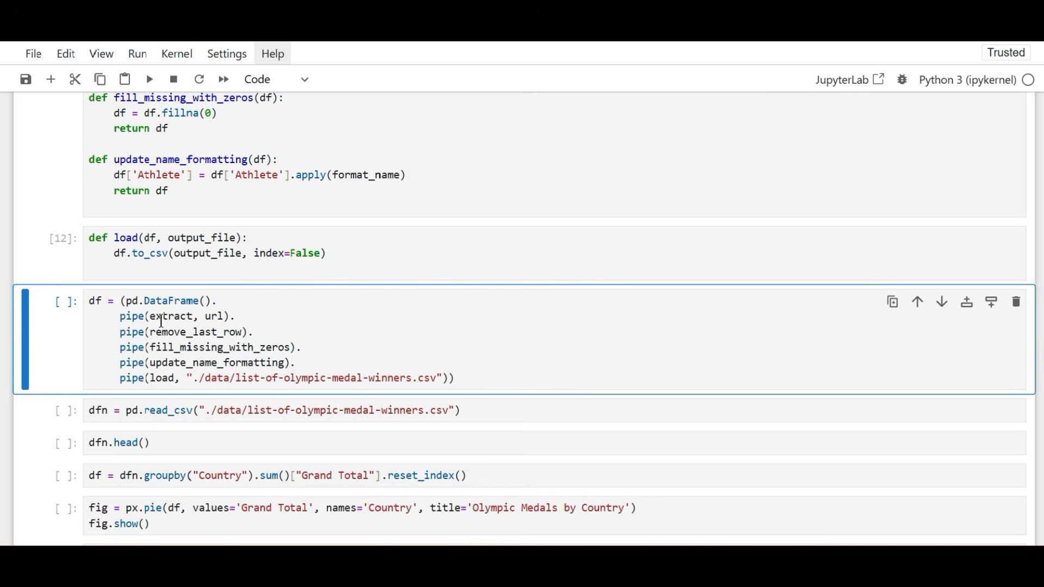
mouse_move(214, 319)
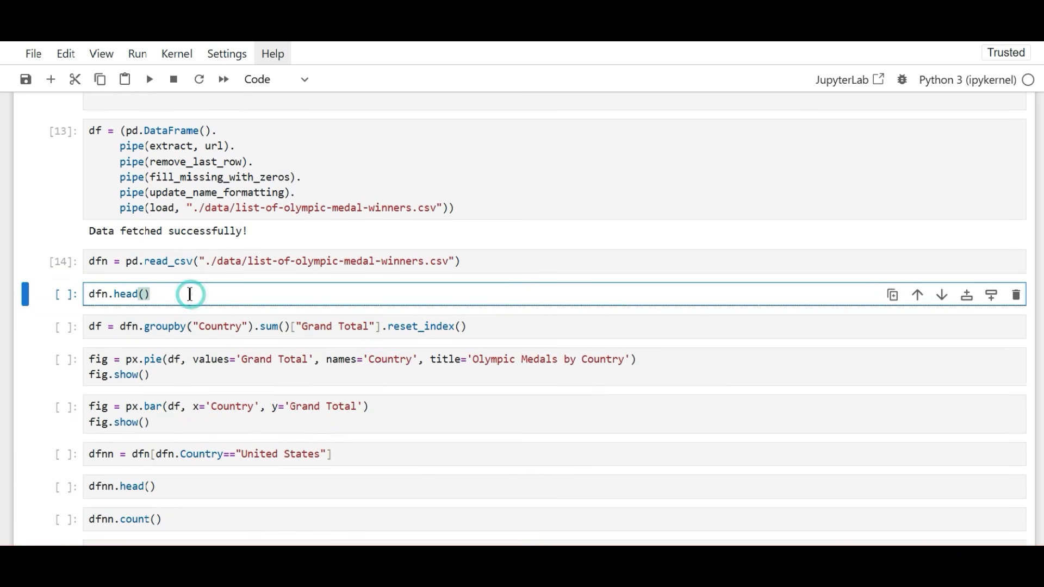
Show dfn.head() and assign the per-country Grand Total groupby to df.
key(Shift+Enter)
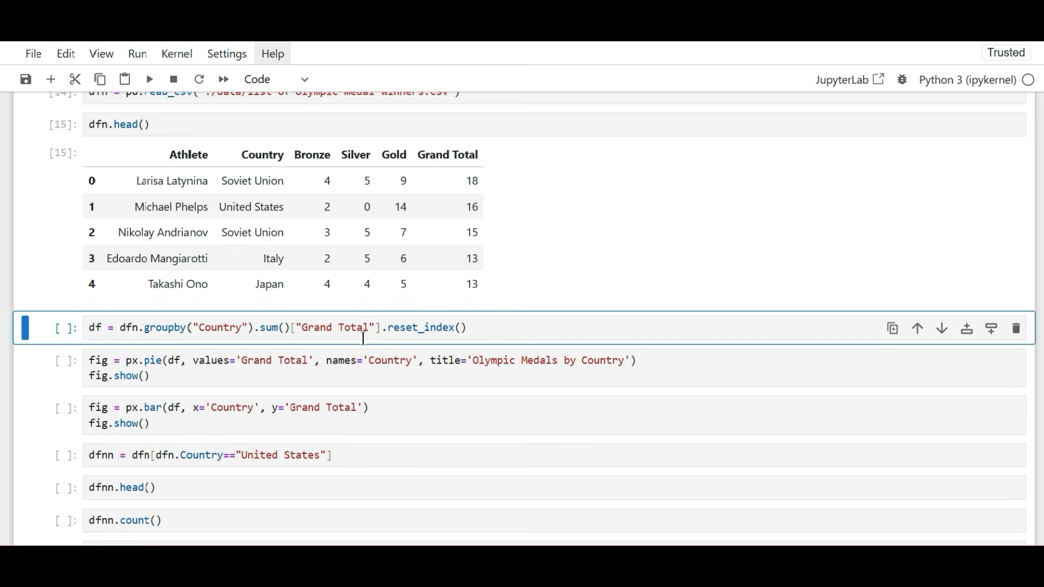
mouse_move(414, 347)
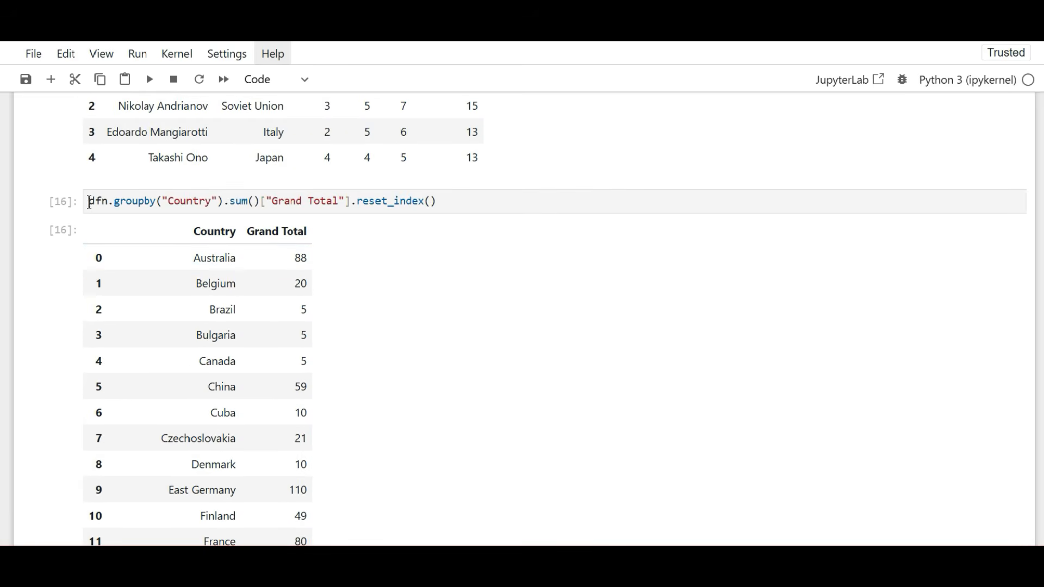
click(129, 202)
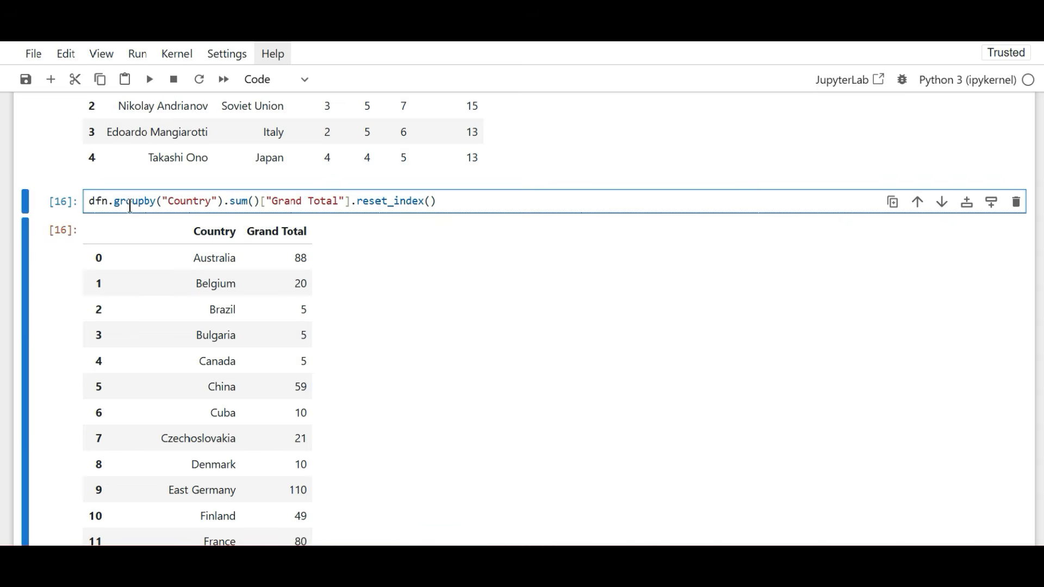
text(df =)
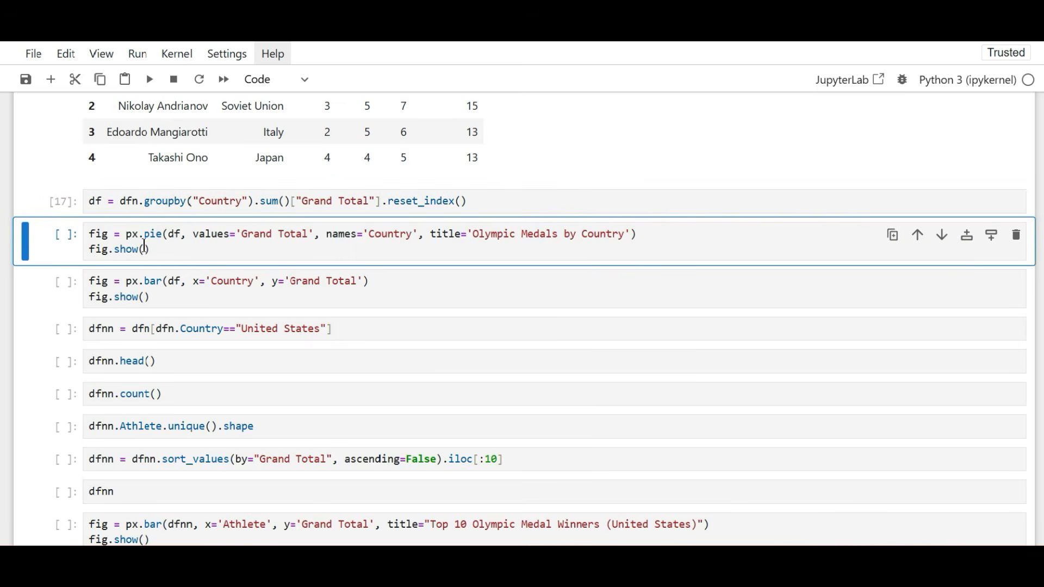
mouse_move(203, 254)
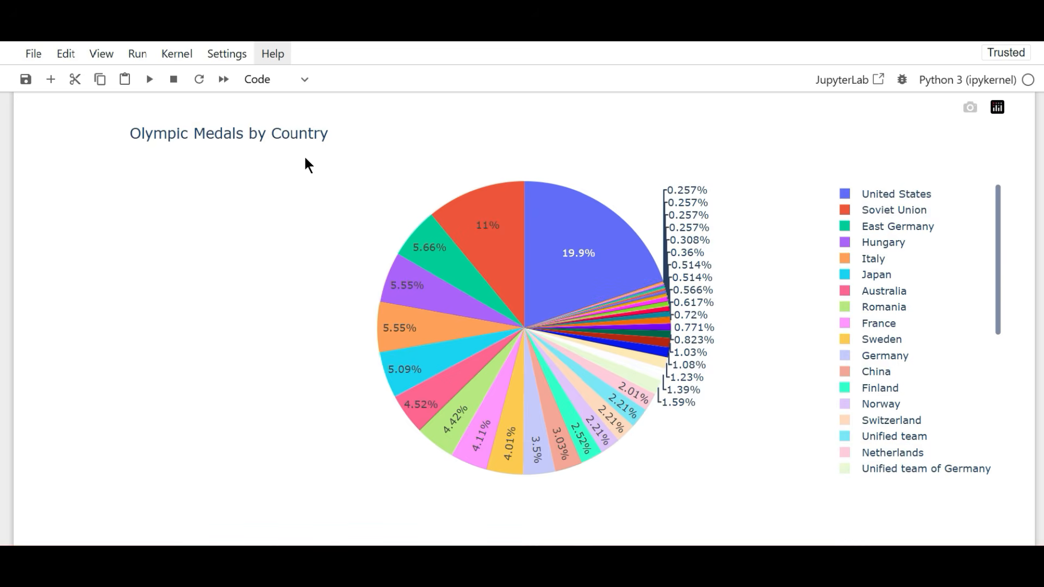
mouse_move(603, 267)
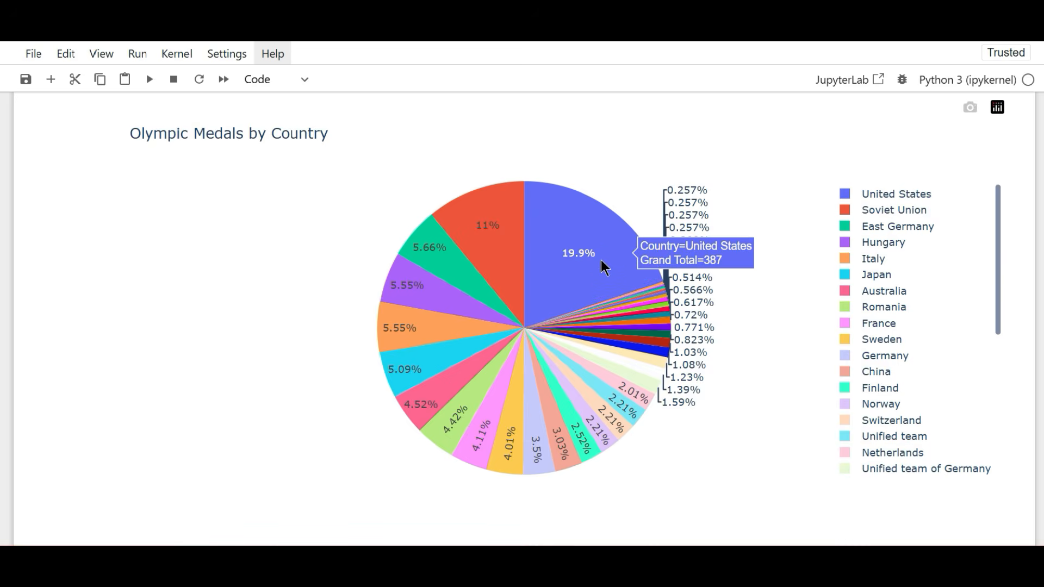
mouse_move(566, 269)
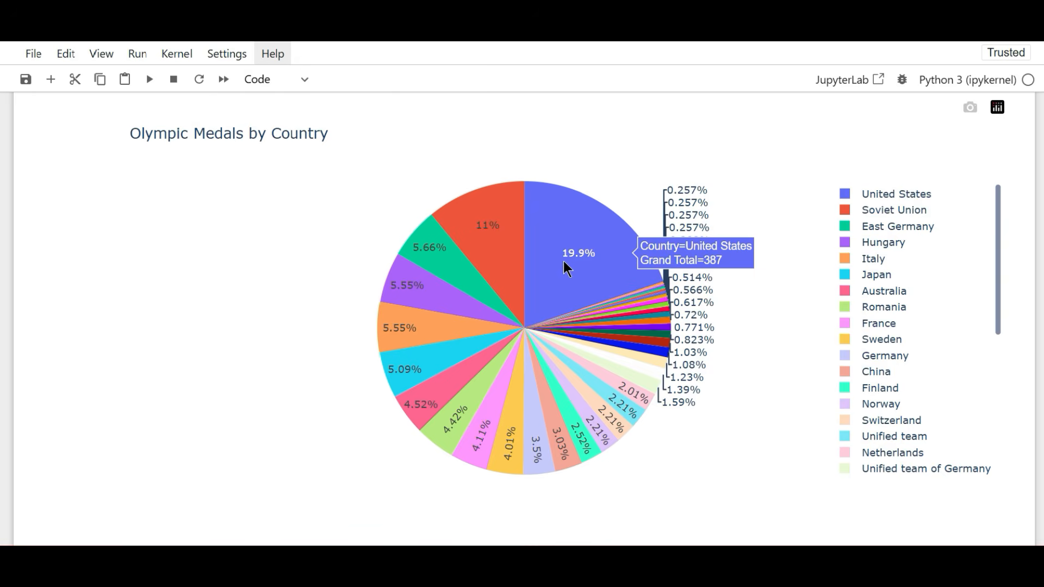
mouse_move(606, 270)
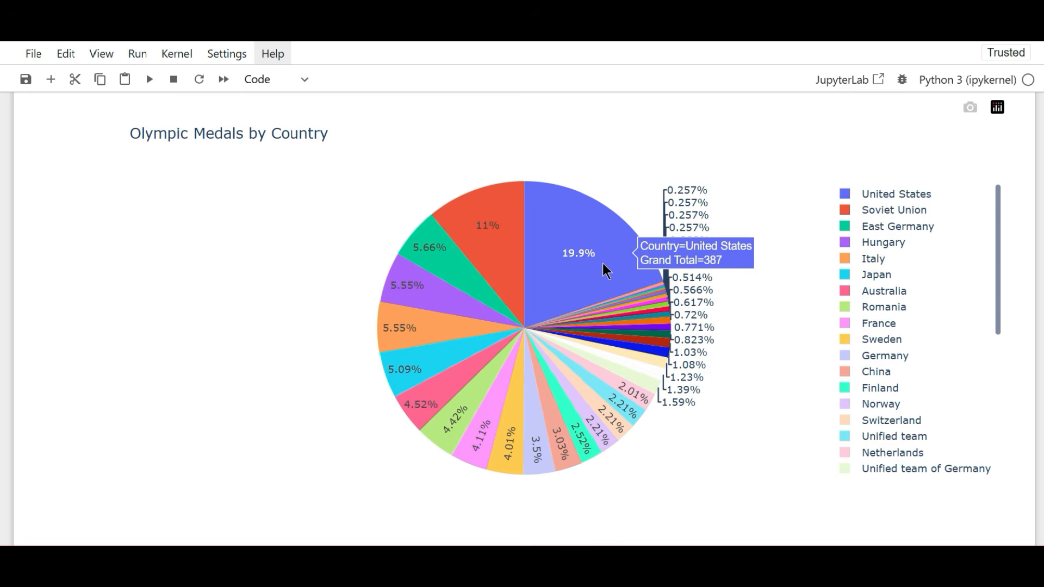
Scroll past the Olympic Medals by Country pie chart to the Grand Total bar chart.
scroll(down, 3)
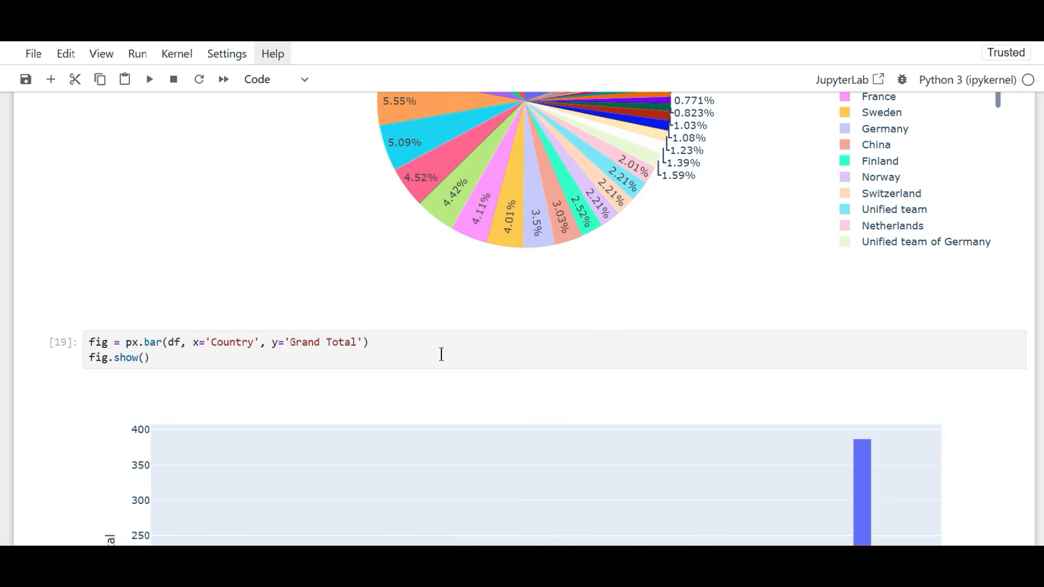
Run dfnn.count() on the United States subset showing 59 rows per column.
scroll(down, 3)
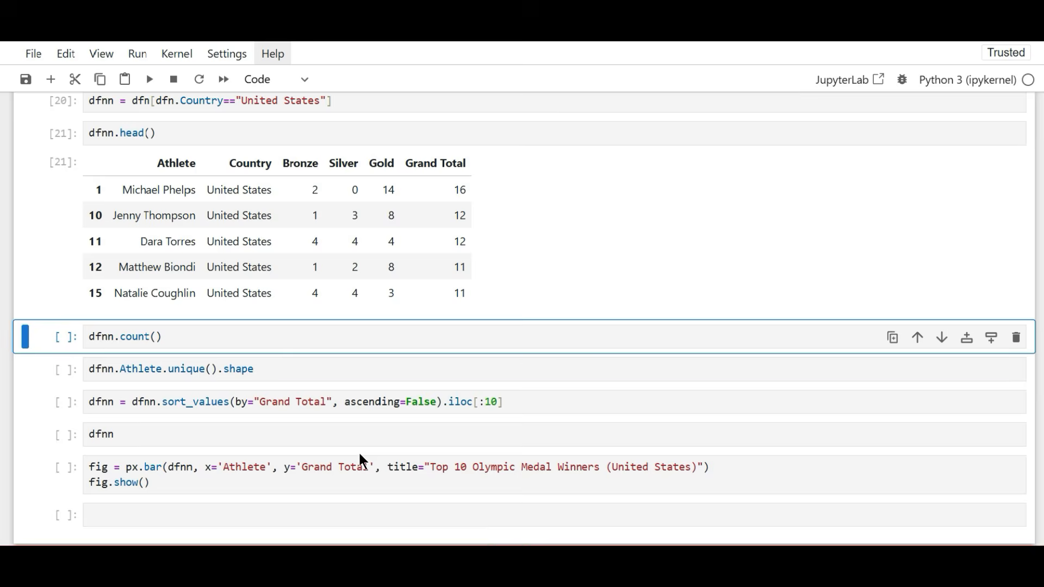
click(183, 337)
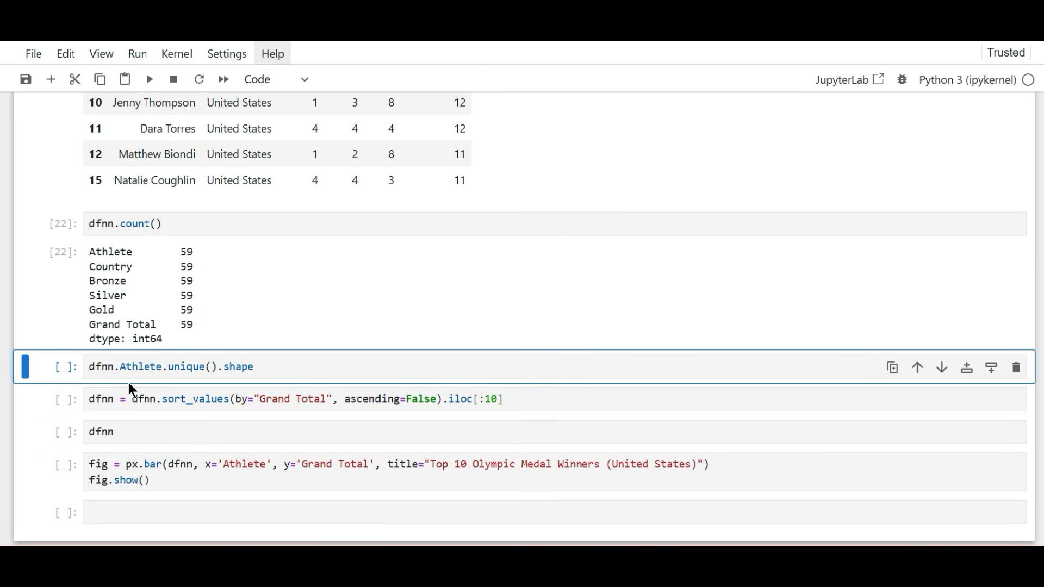
mouse_move(188, 389)
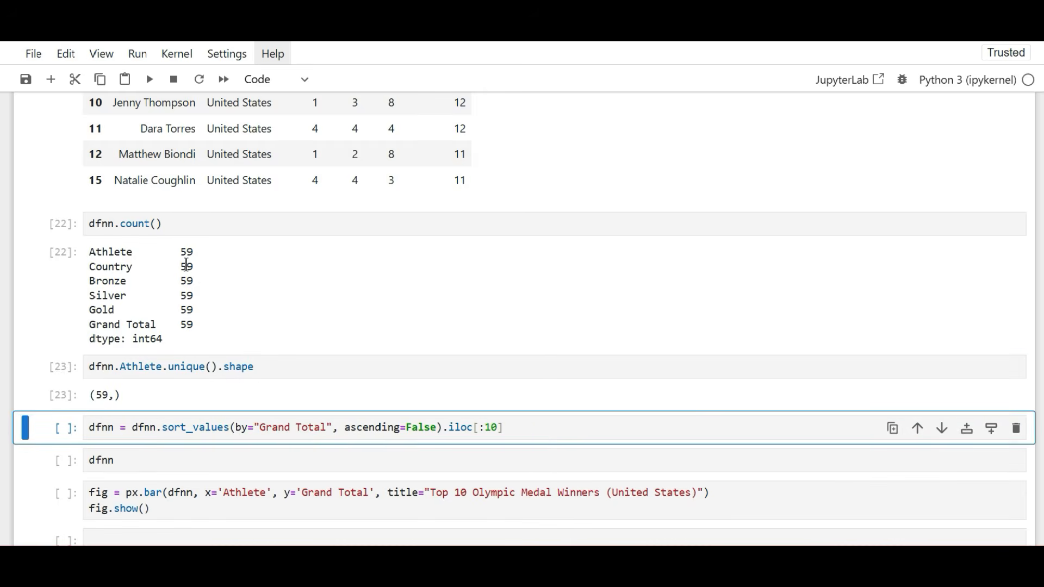
Scroll to the top-10 United States athletes sort and bar chart cells.
scroll(down, 3)
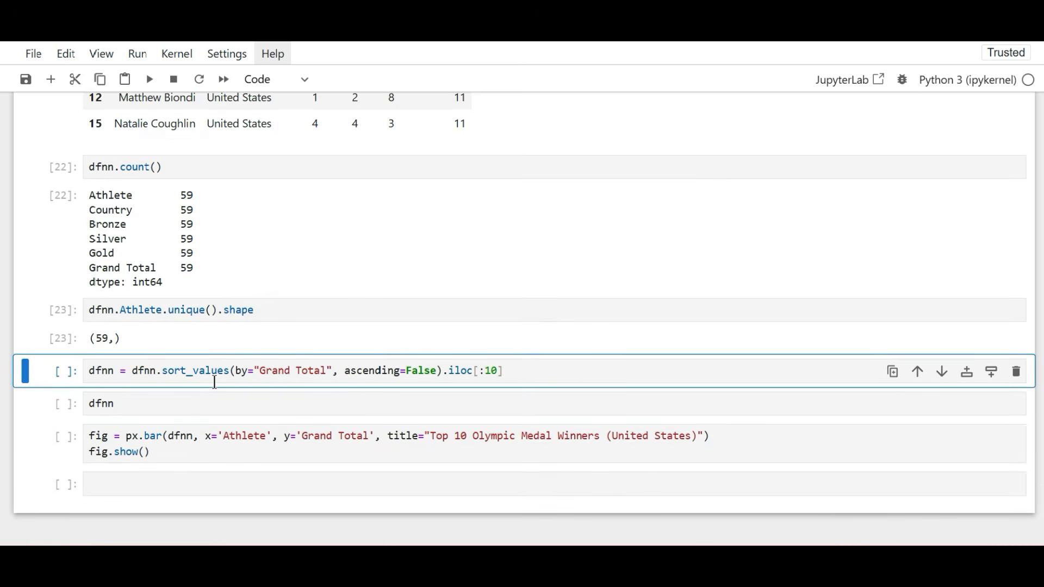
mouse_move(339, 371)
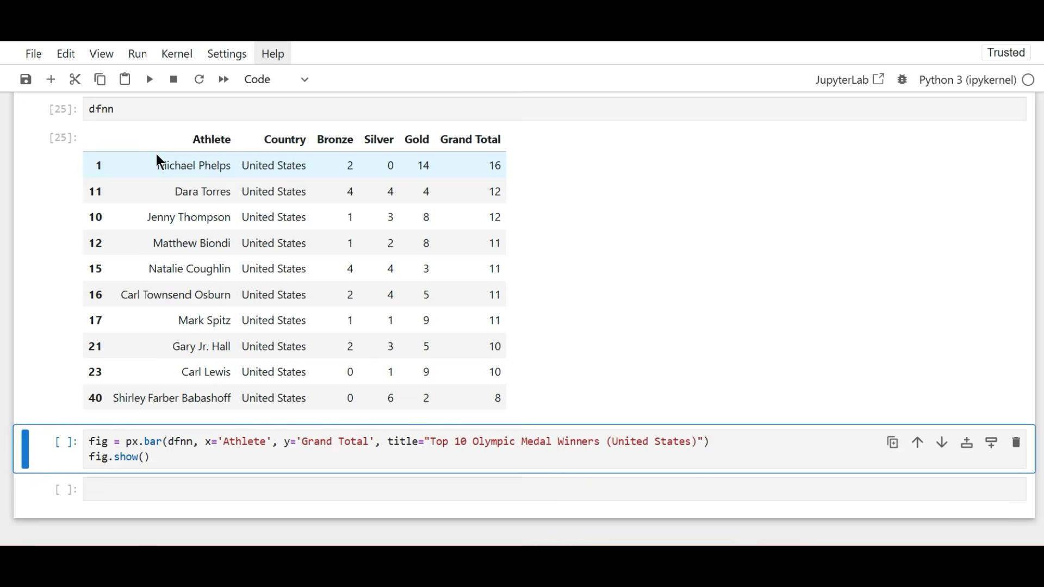
mouse_move(289, 162)
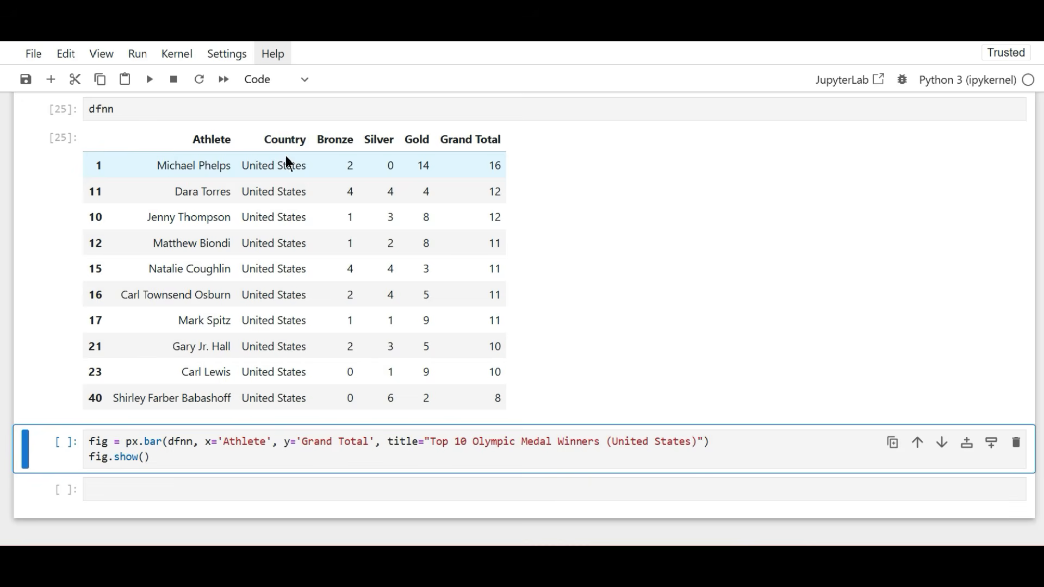
mouse_move(283, 218)
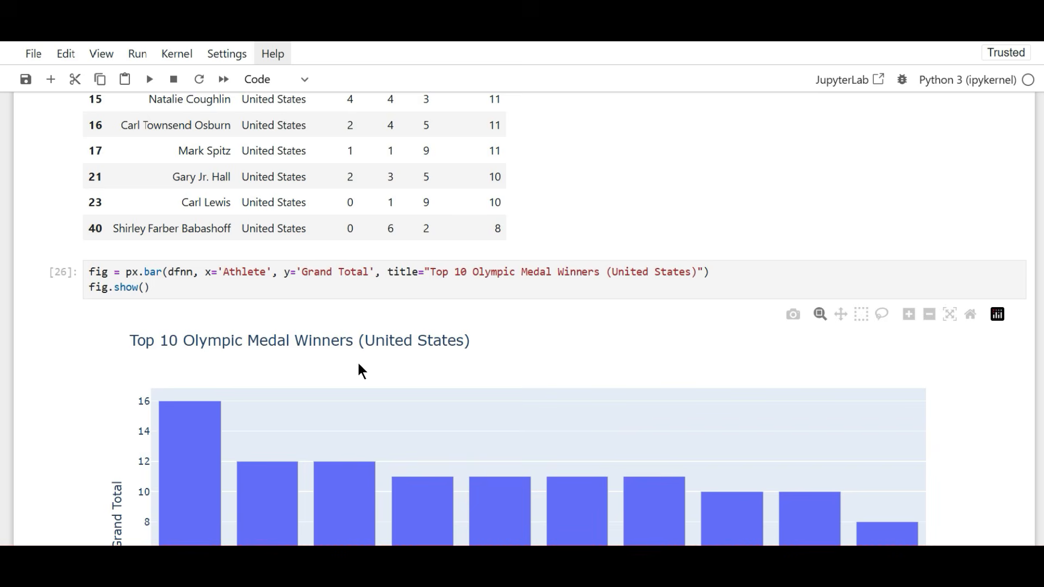
scroll(down, 3)
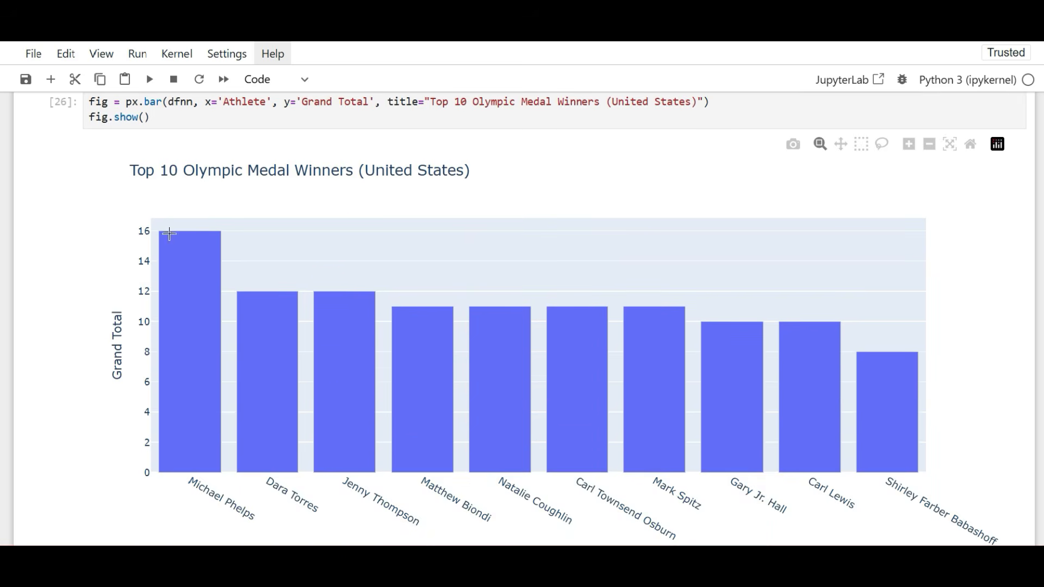
mouse_move(192, 259)
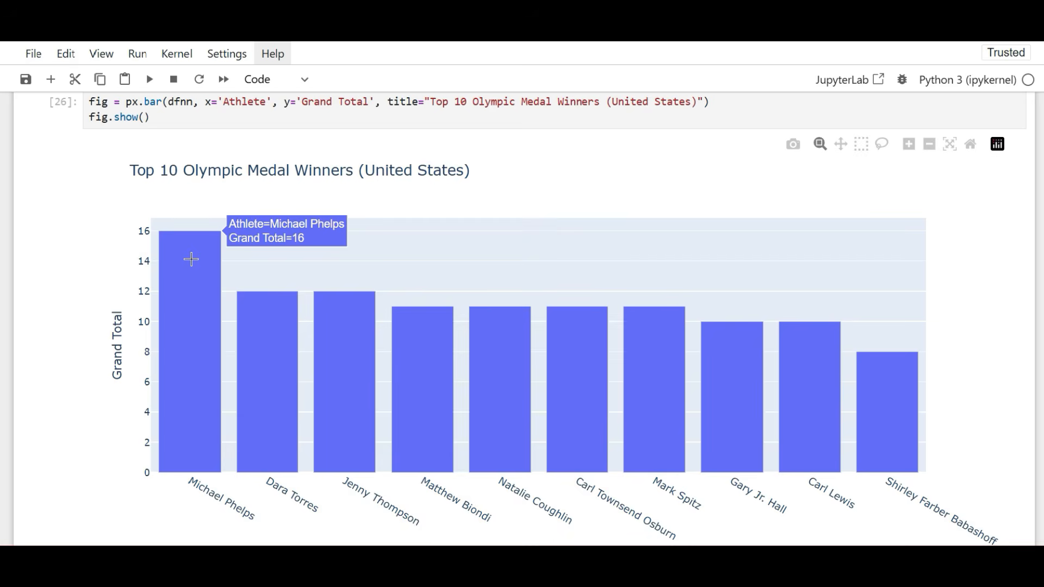
scroll(down, 3)
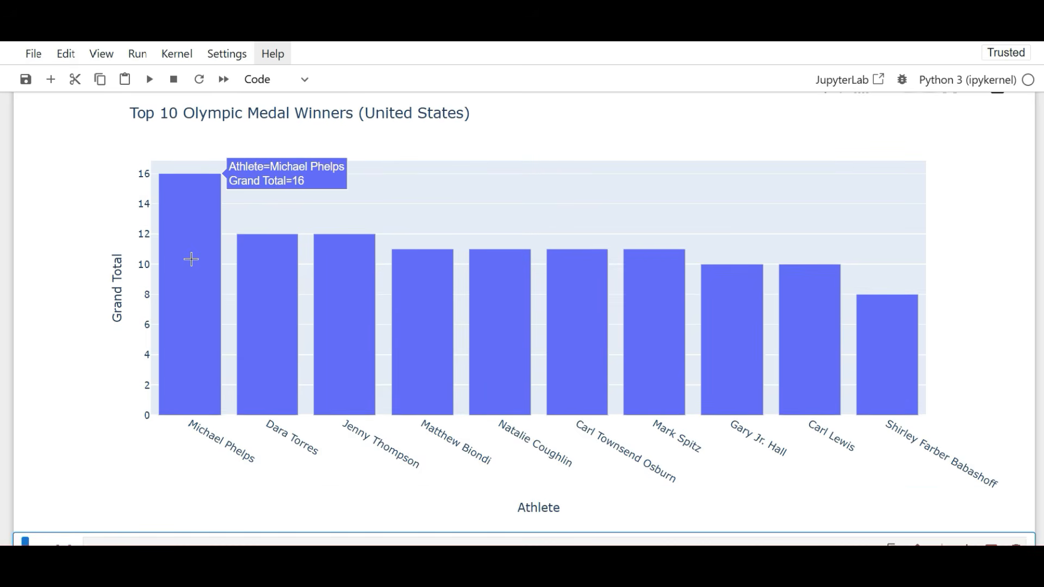